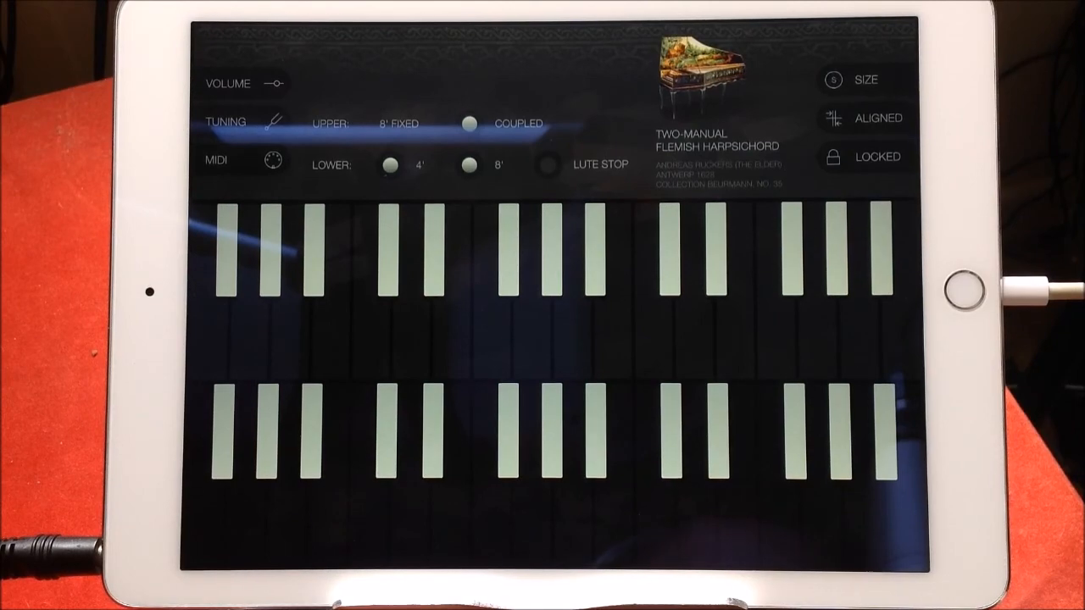
- Show the tuning panel with temperament choices, root note and A4 at 440 Hz
{"action": "left_click", "coordinate": [225, 122]}
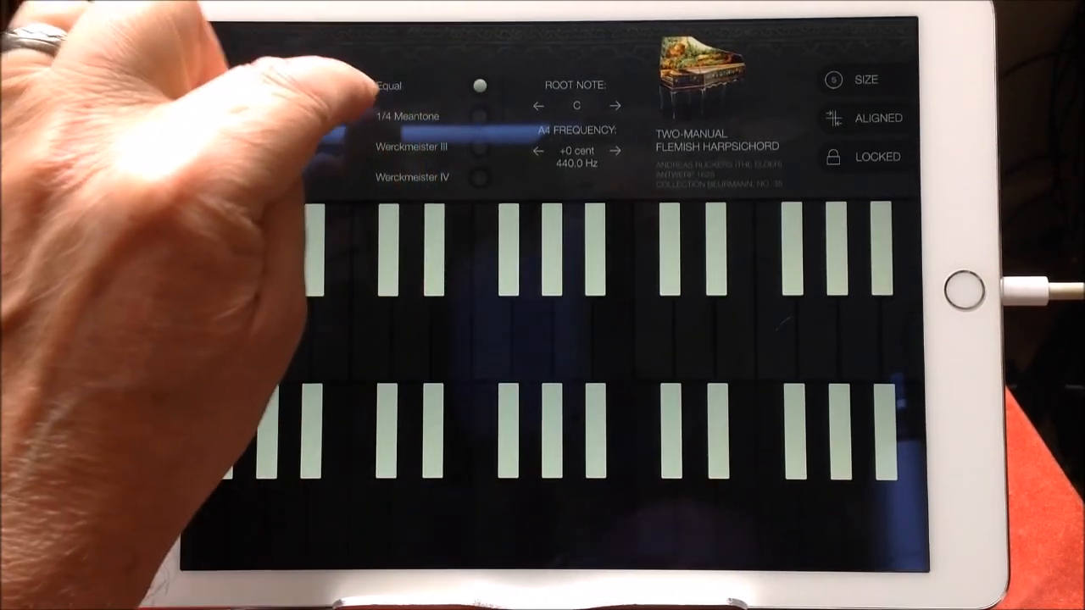
- Hide the tuning panel, keeping Equal temperament, to show the Upper/Lower and Lute Stop controls
{"action": "left_click", "coordinate": [479, 176]}
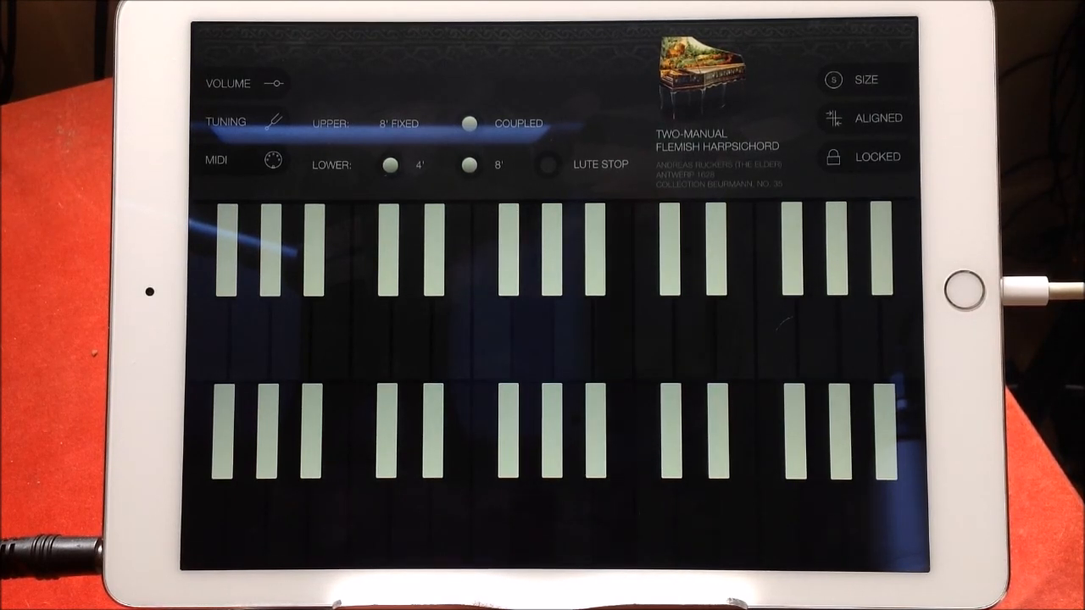
- Show the tuning panel again with Equal temperament, root note C and A4 at 440.0 Hz
{"action": "left_click", "coordinate": [542, 432]}
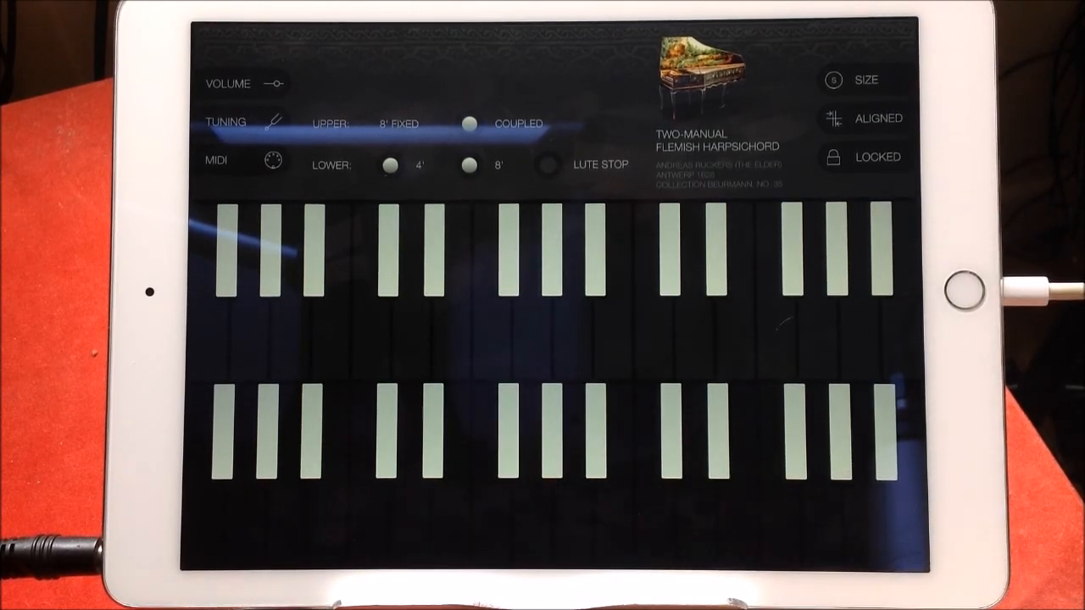
{"action": "left_click", "coordinate": [225, 122]}
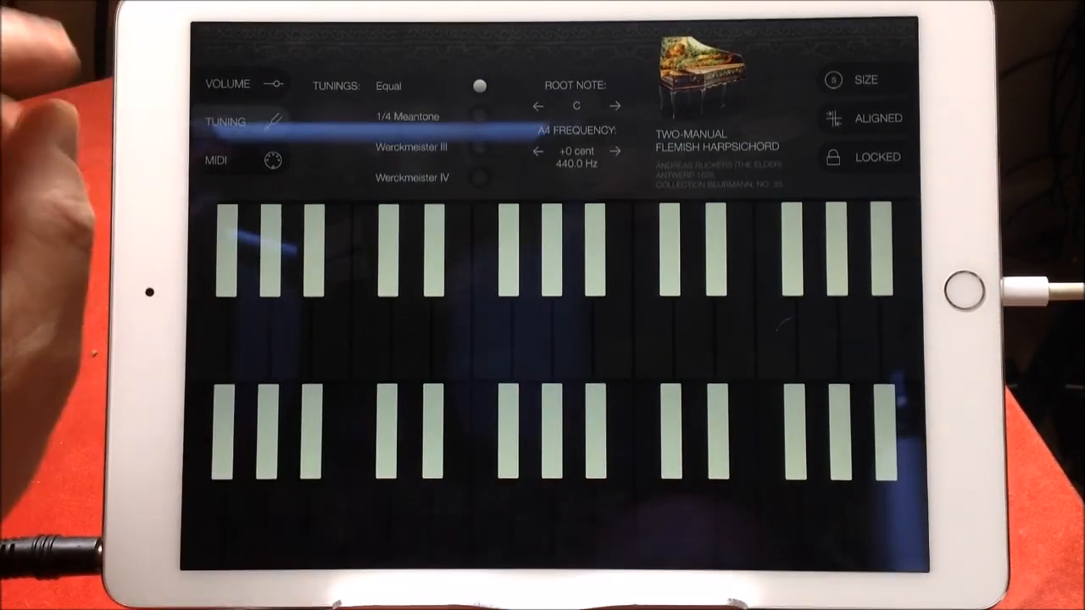